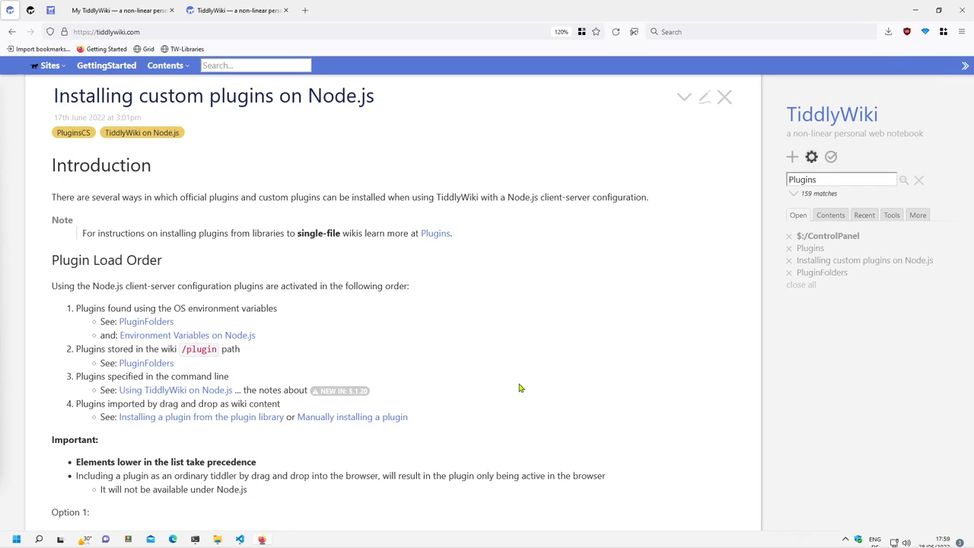
{"action": "mouse_move", "coordinate": [140, 113]}
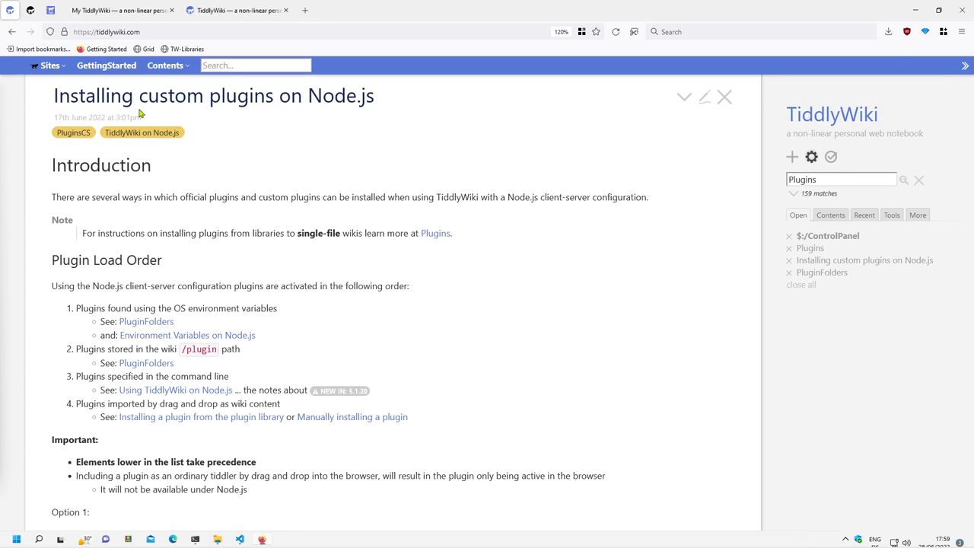
{"action": "mouse_move", "coordinate": [350, 107]}
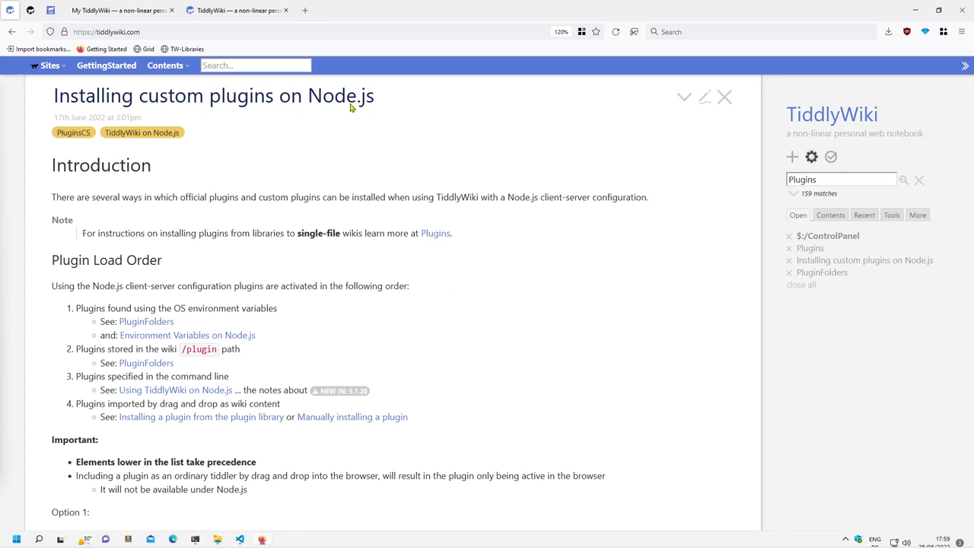
{"action": "mouse_move", "coordinate": [328, 362]}
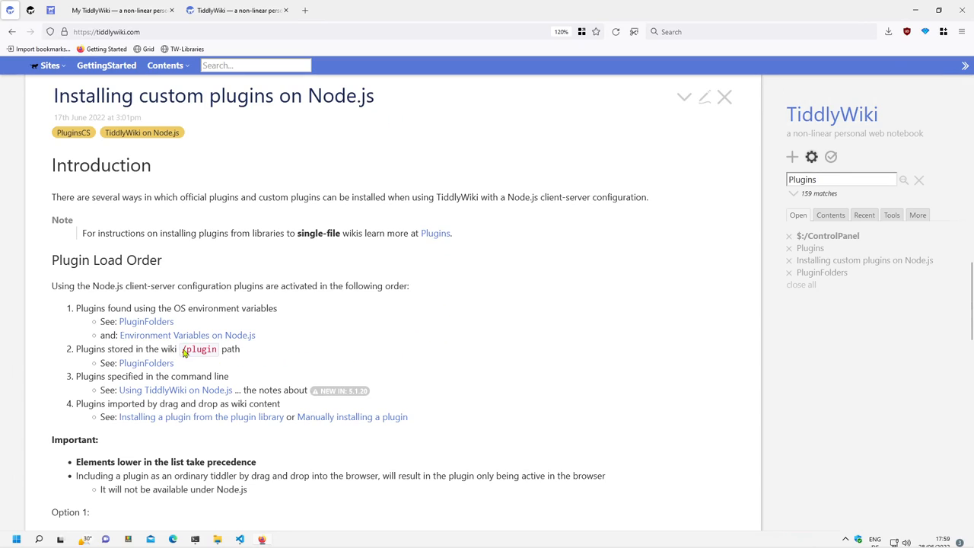
Mark the mistaken /plugin word, then review the 'Use TiddlyWiki to Contribute' forum thread
{"action": "double_click", "coordinate": [199, 348]}
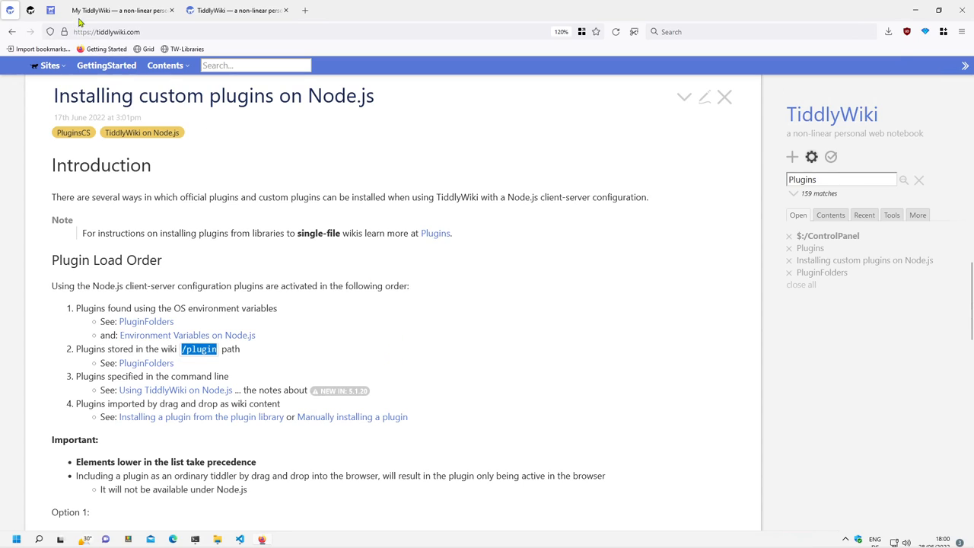
{"action": "left_click", "coordinate": [236, 9]}
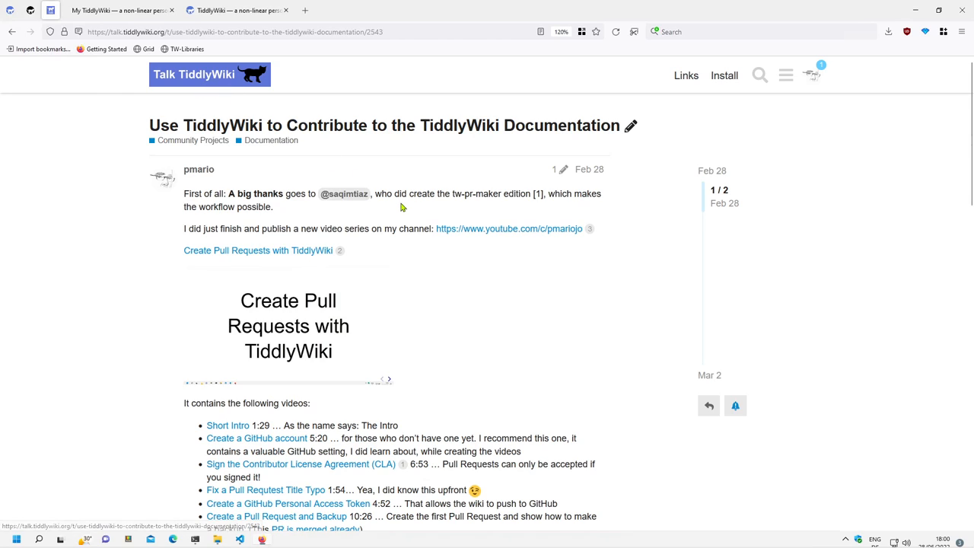
{"action": "scroll", "scroll_direction": "down", "scroll_amount": 3}
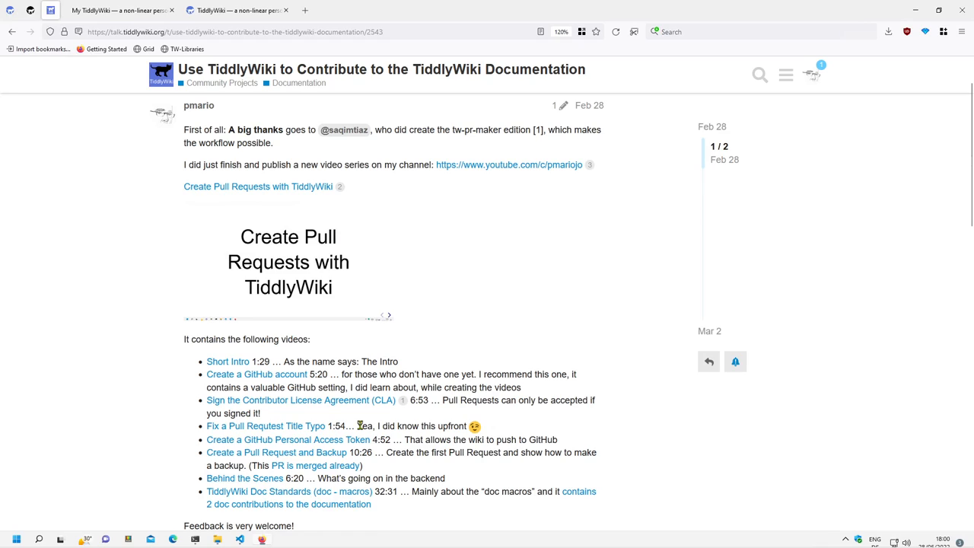
{"action": "mouse_move", "coordinate": [359, 425]}
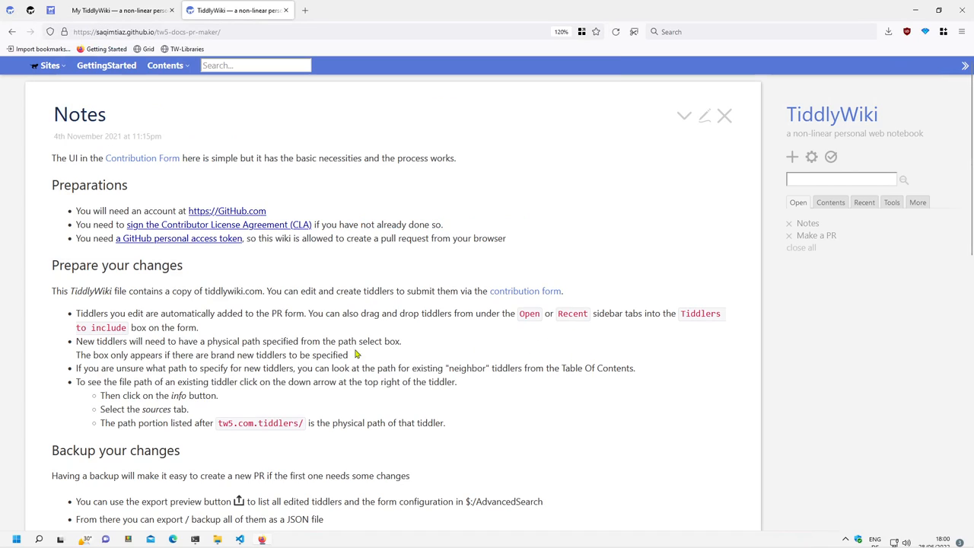
{"action": "mouse_move", "coordinate": [246, 179]}
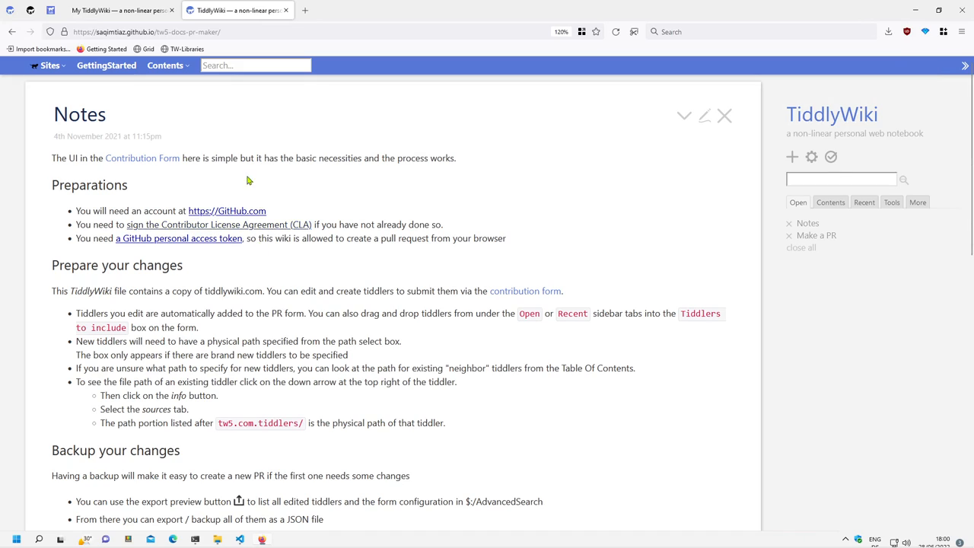
{"action": "left_click", "coordinate": [144, 32]}
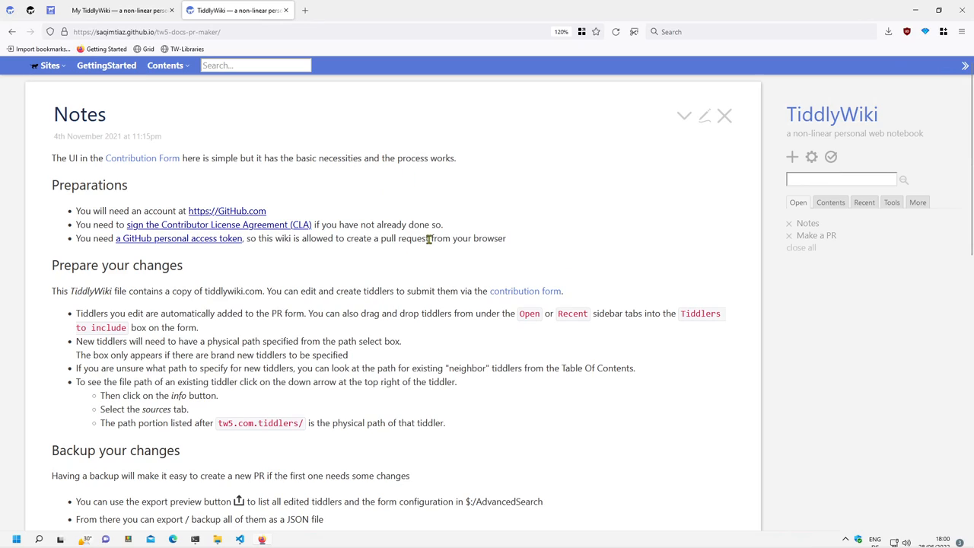
{"action": "mouse_move", "coordinate": [636, 252]}
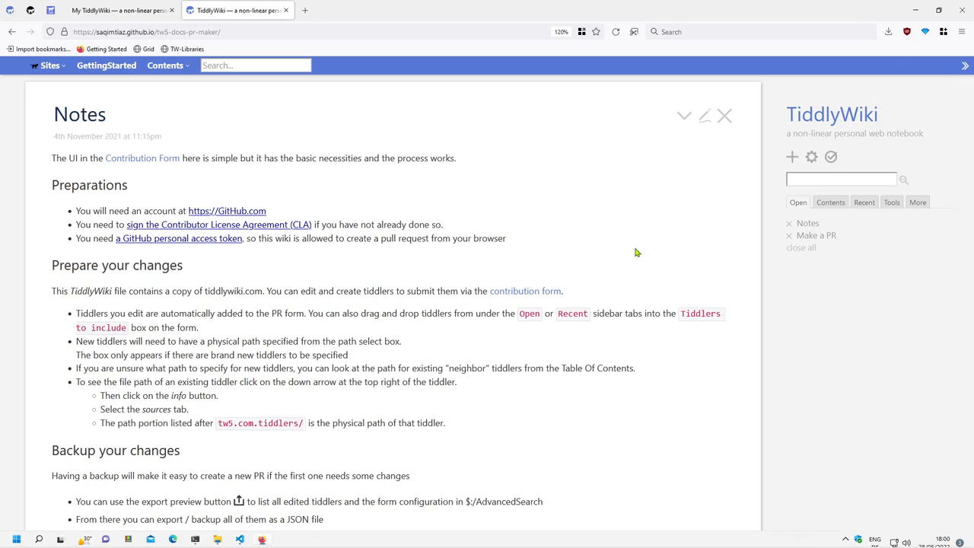
{"action": "mouse_move", "coordinate": [483, 183]}
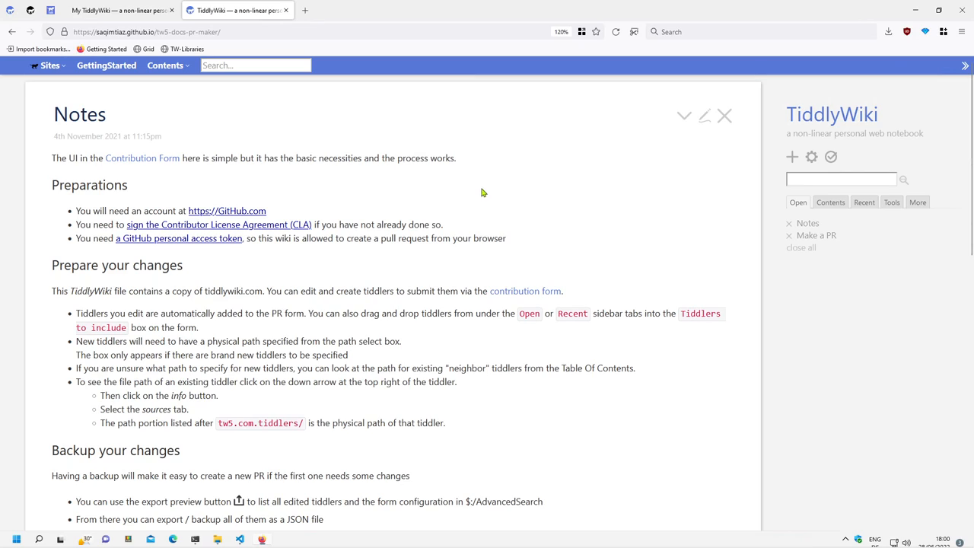
{"action": "mouse_move", "coordinate": [55, 182]}
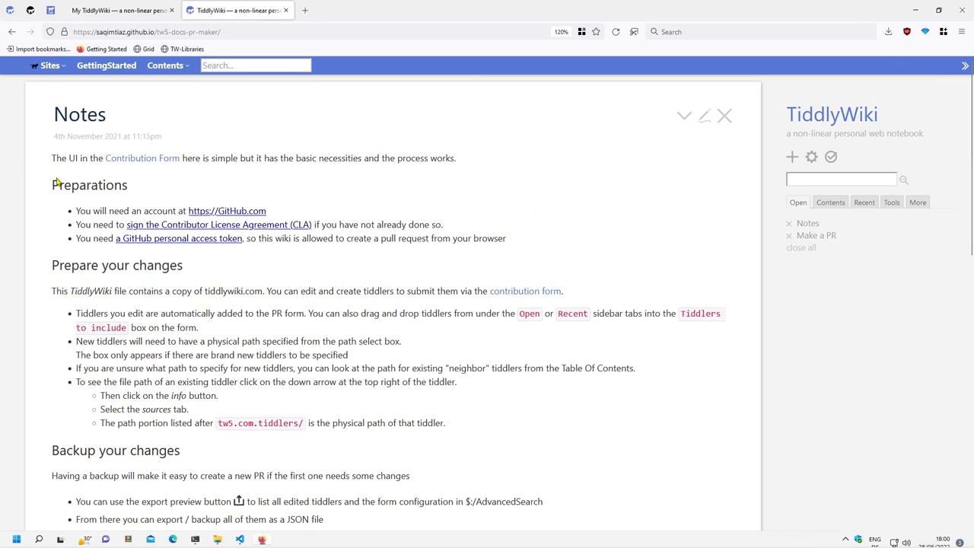
{"action": "mouse_move", "coordinate": [807, 222]}
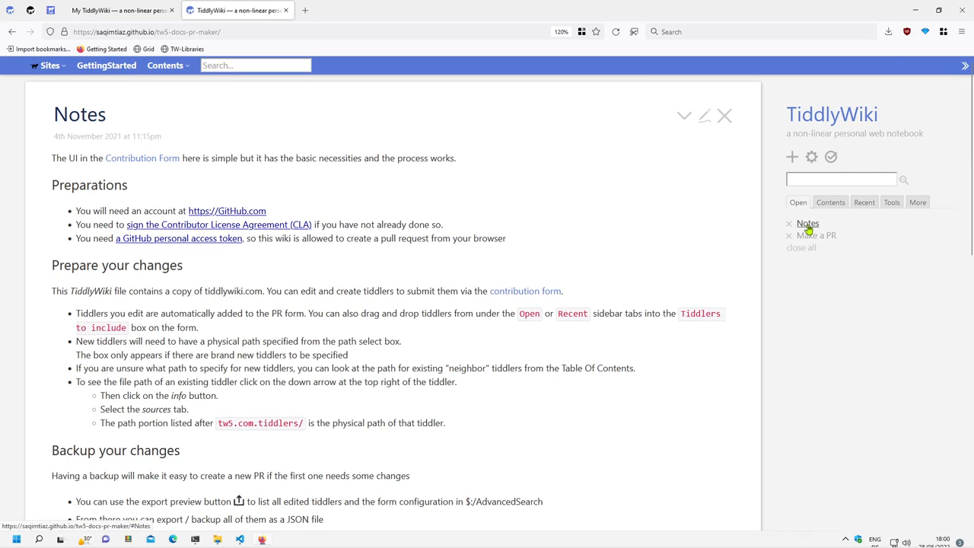
Bring the Make a PR form into view from the sidebar Open list
{"action": "left_click", "coordinate": [816, 234]}
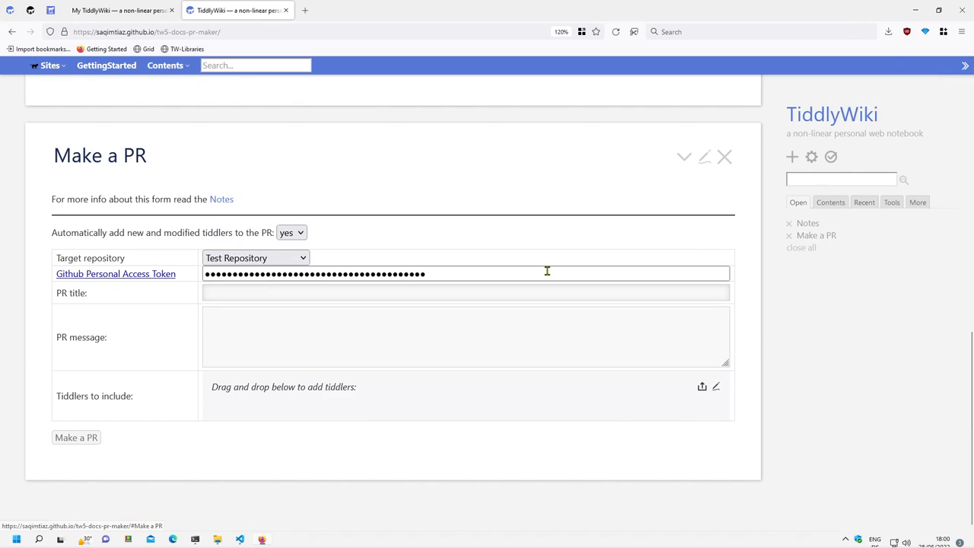
{"action": "mouse_move", "coordinate": [637, 241]}
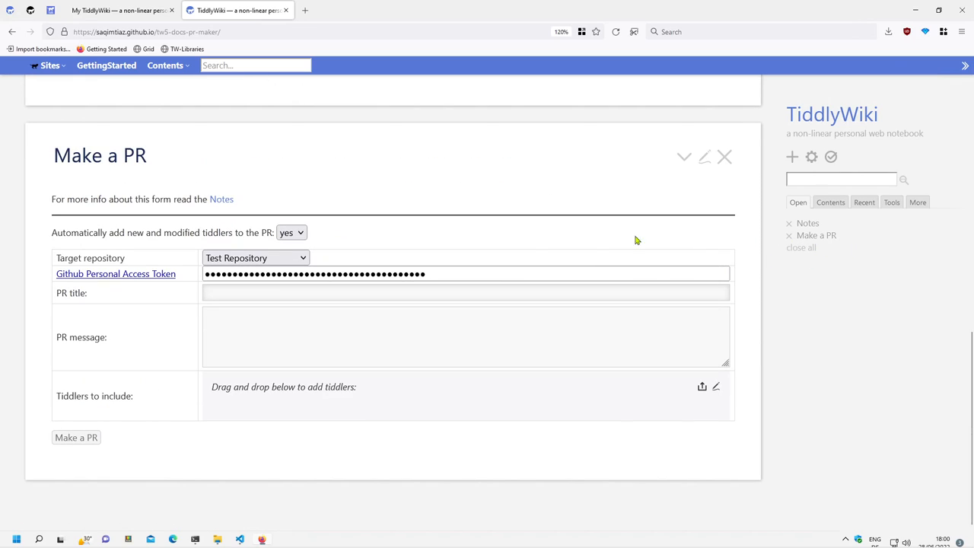
{"action": "mouse_move", "coordinate": [525, 244]}
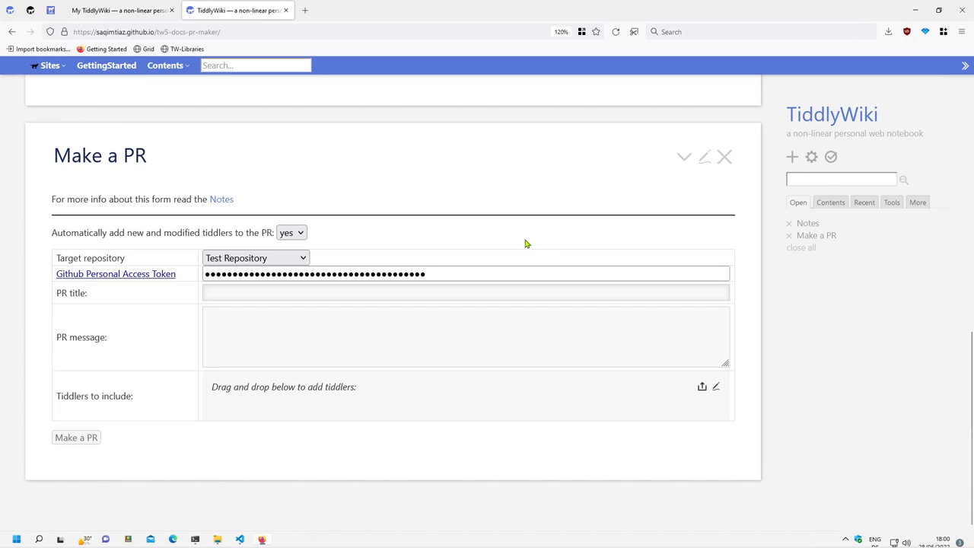
{"action": "mouse_move", "coordinate": [586, 220]}
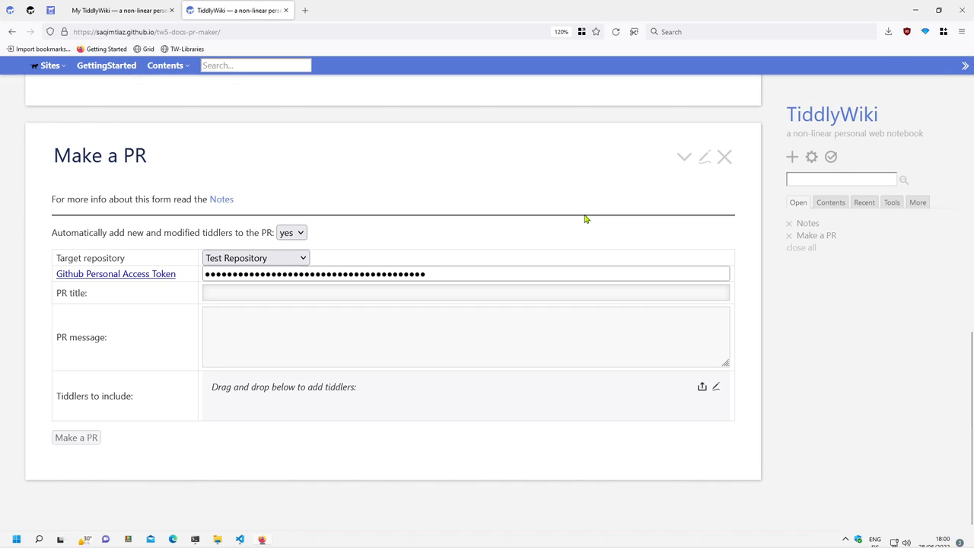
{"action": "mouse_move", "coordinate": [701, 230]}
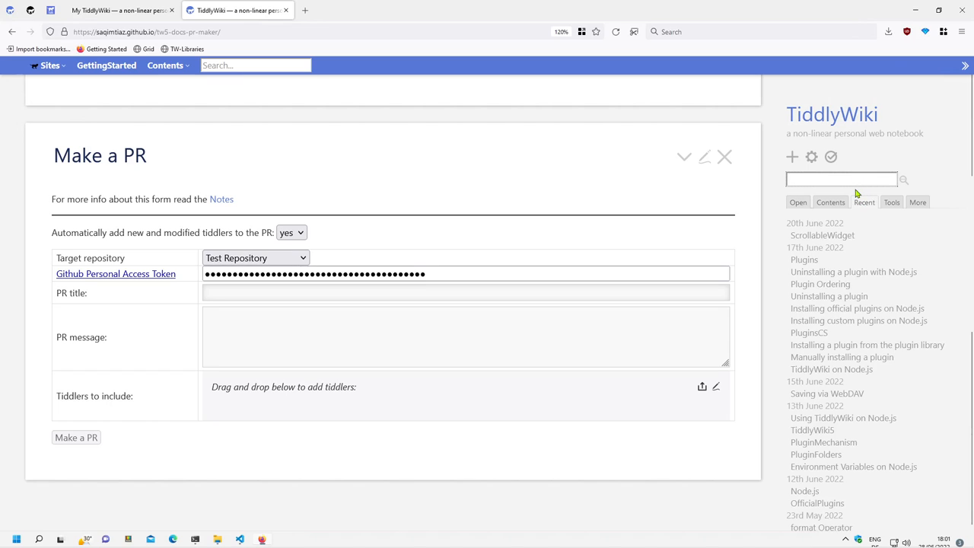
Search 'plugins', correct '/plugin' to '/plugins' in the Plugin Ordering tiddler and save it
{"action": "type", "text": "plugins"}
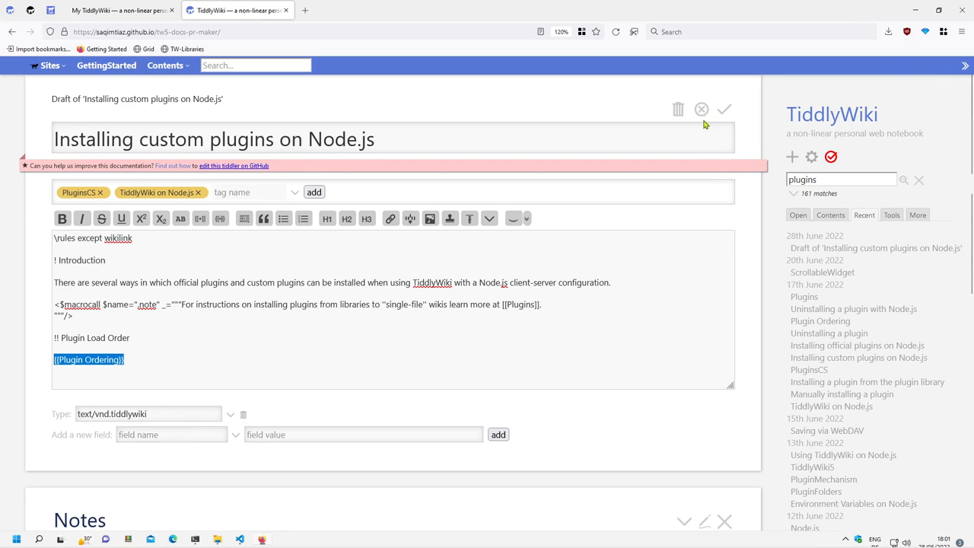
{"action": "left_click", "coordinate": [724, 109]}
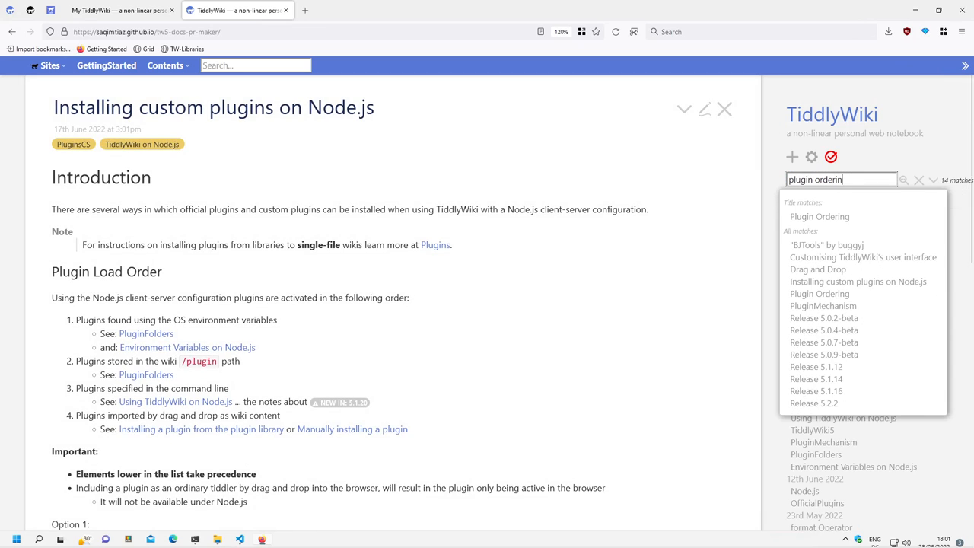
{"action": "left_click", "coordinate": [819, 216]}
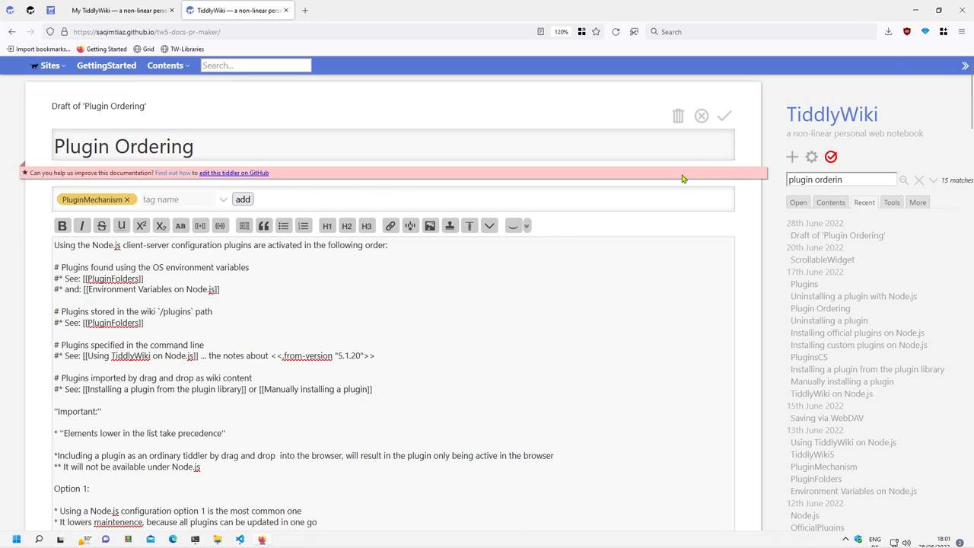
{"action": "left_click", "coordinate": [725, 115]}
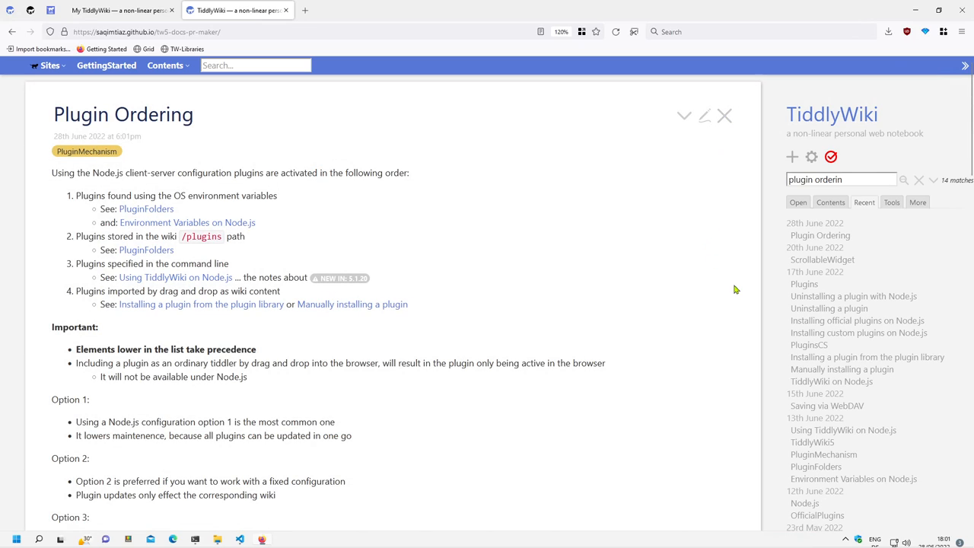
Search 'make' to return to the Make a PR form
{"action": "left_click", "coordinate": [841, 180]}
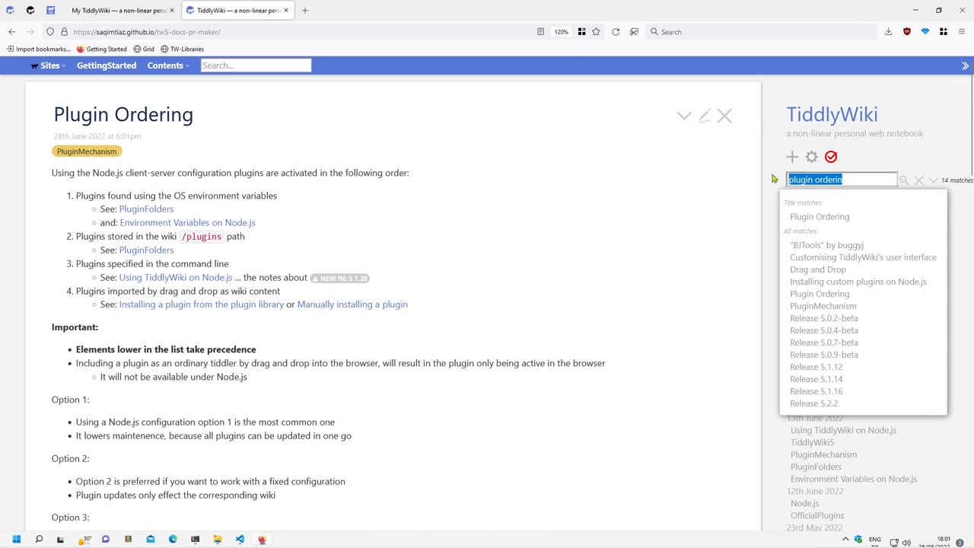
{"action": "type", "text": "make"}
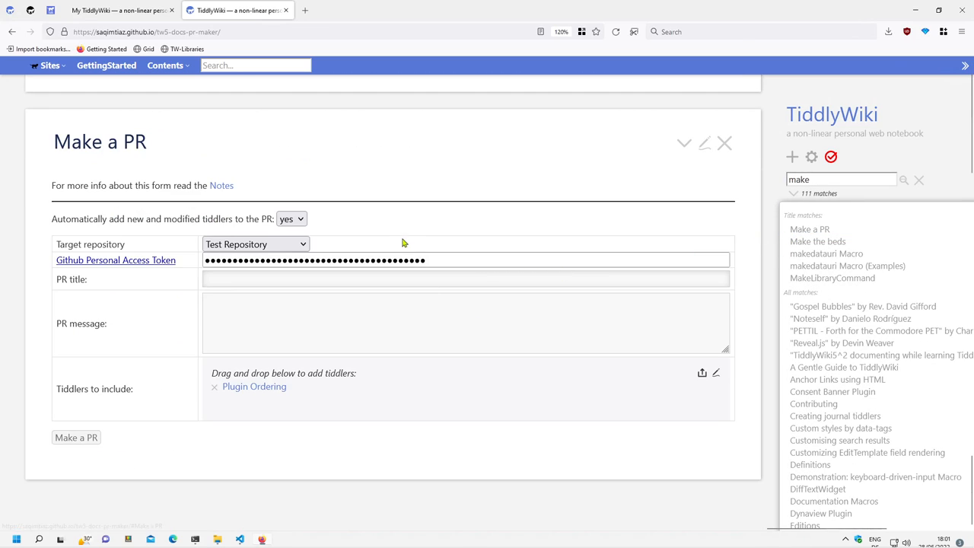
{"action": "mouse_move", "coordinate": [384, 378]}
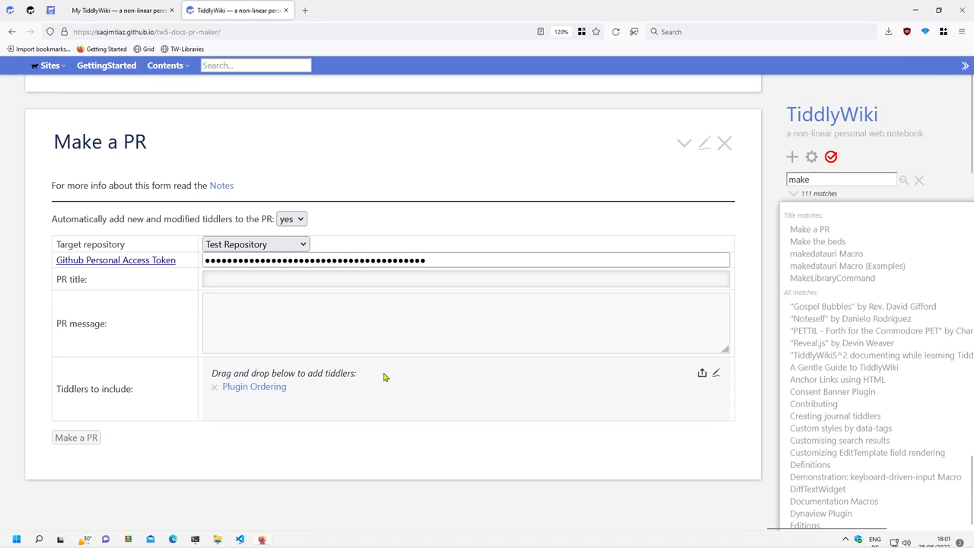
{"action": "mouse_move", "coordinate": [266, 407]}
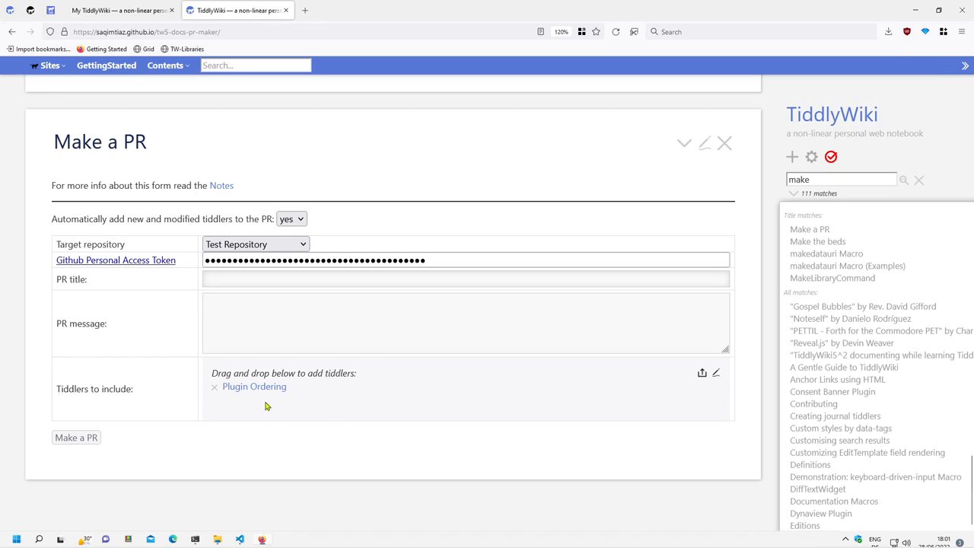
{"action": "mouse_move", "coordinate": [254, 387]}
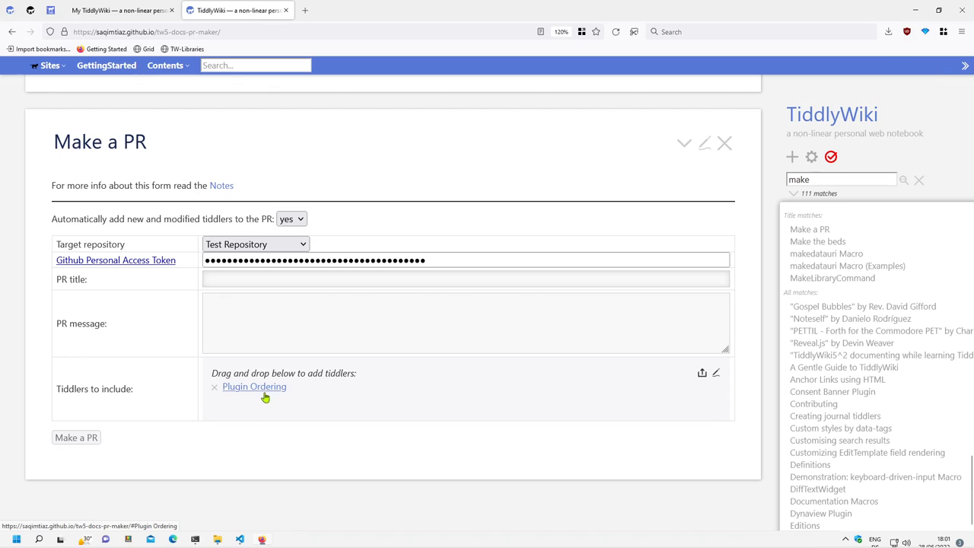
{"action": "mouse_move", "coordinate": [700, 375]}
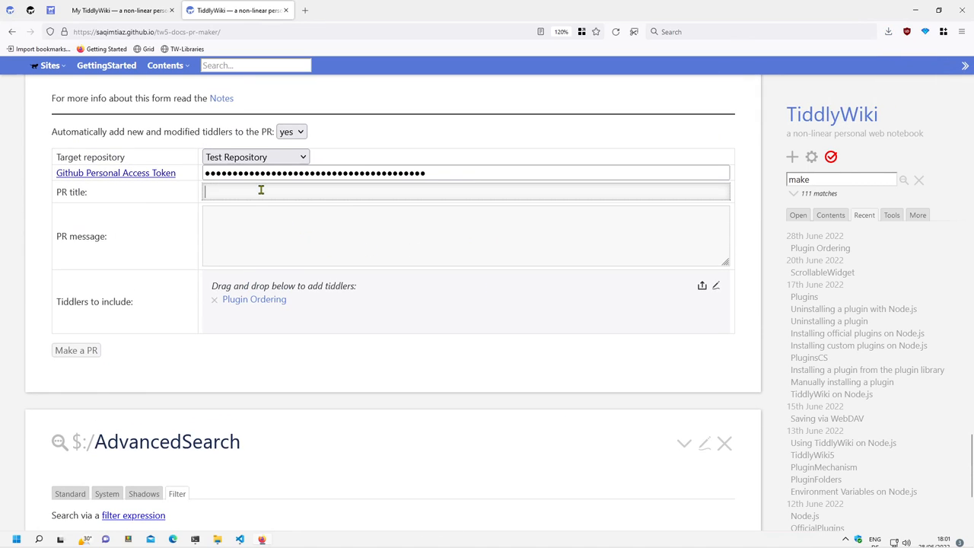
Set PR title and message to 'Fix a typo in the Plugin Ordering tiddler'
{"action": "type", "text": "Fix"}
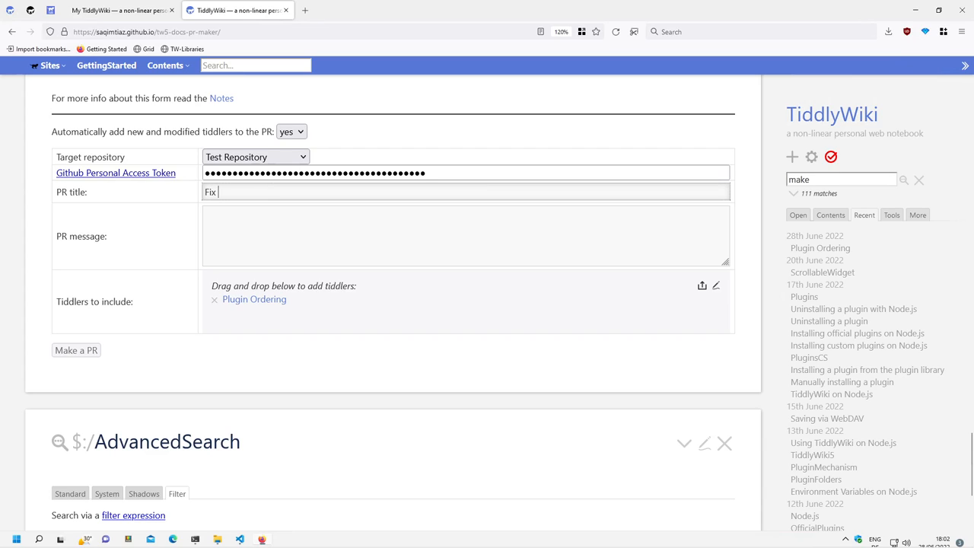
{"action": "type", "text": "a typo in the"}
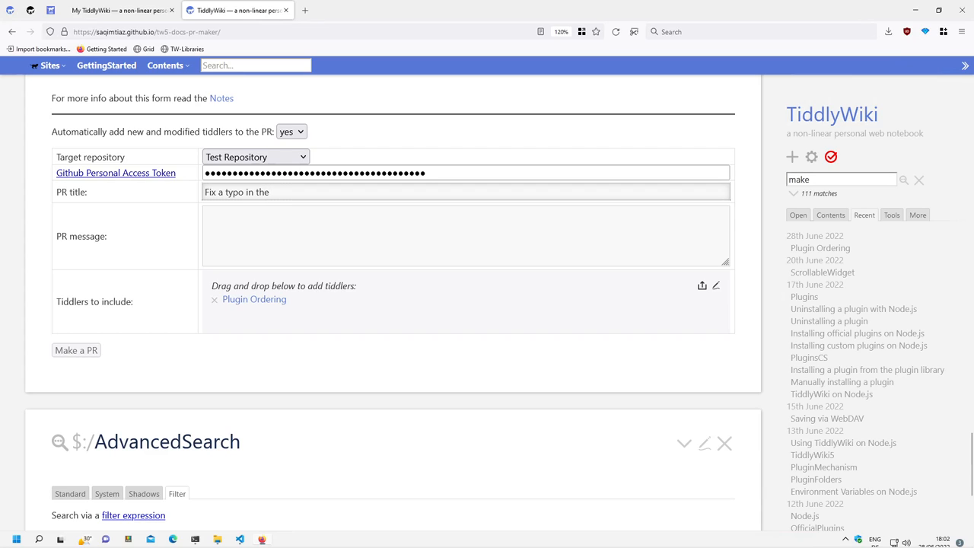
{"action": "type", "text": "Plugin Or"}
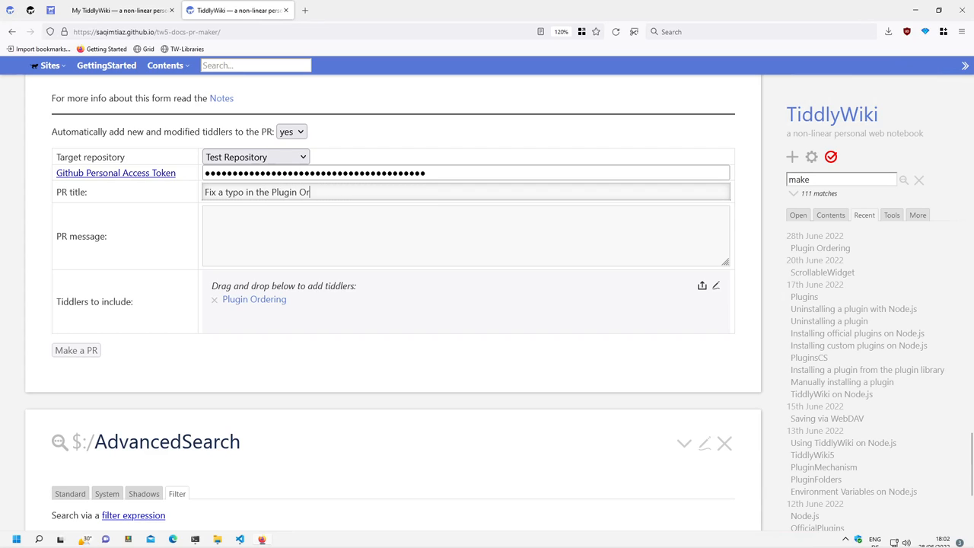
{"action": "type", "text": "dering tiddler"}
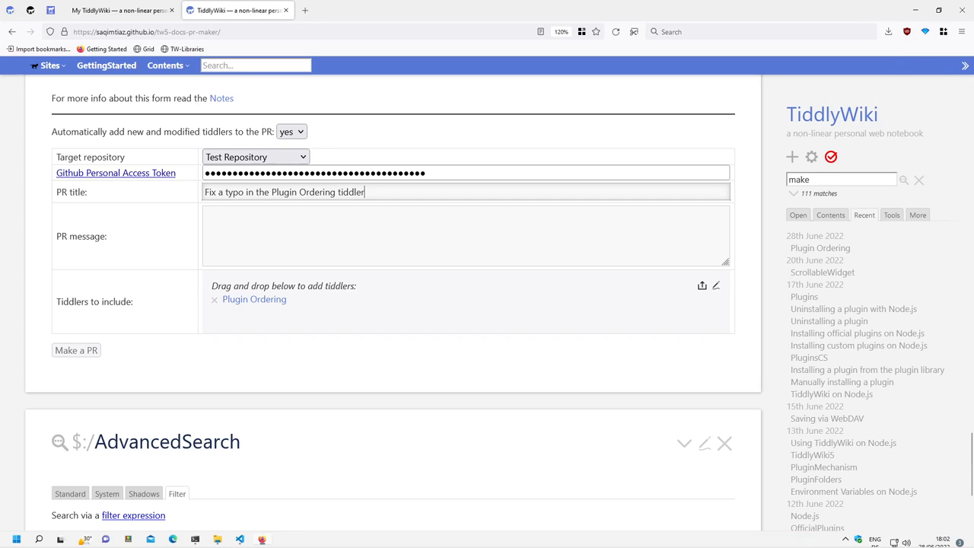
{"action": "triple_click", "coordinate": [284, 192]}
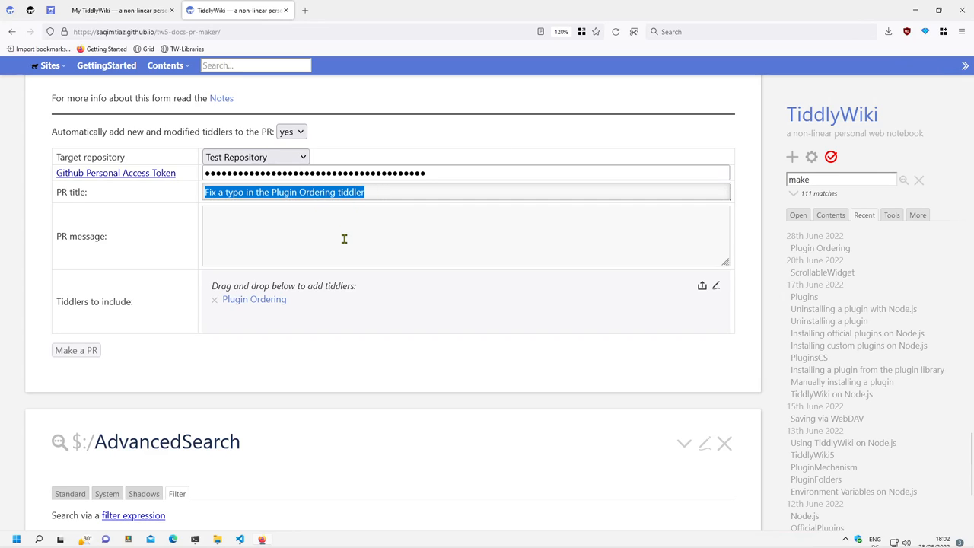
{"action": "type", "text": "Fix a typo in the Plugin Ordering tiddler"}
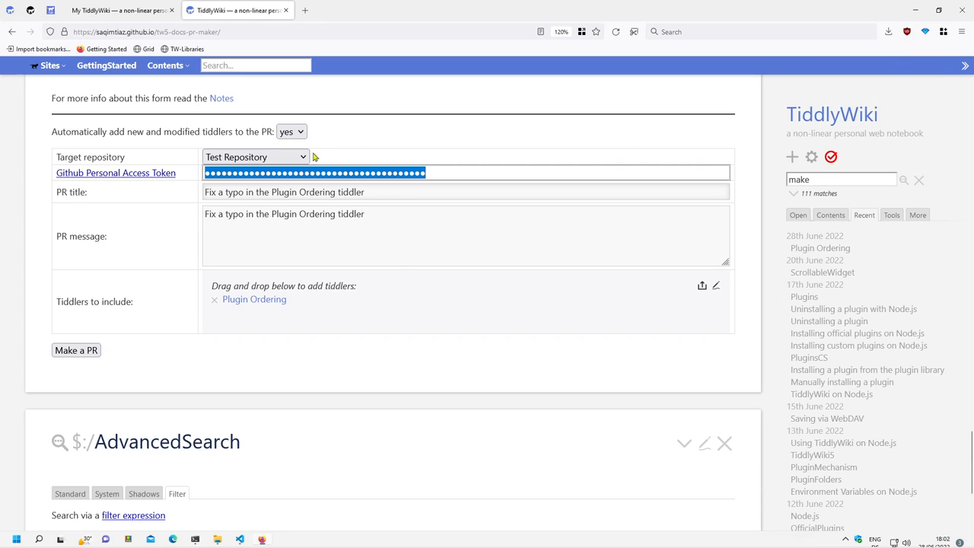
Target the Official TW Repository, create the pull request and follow the 'PR created' link
{"action": "left_click", "coordinate": [256, 157]}
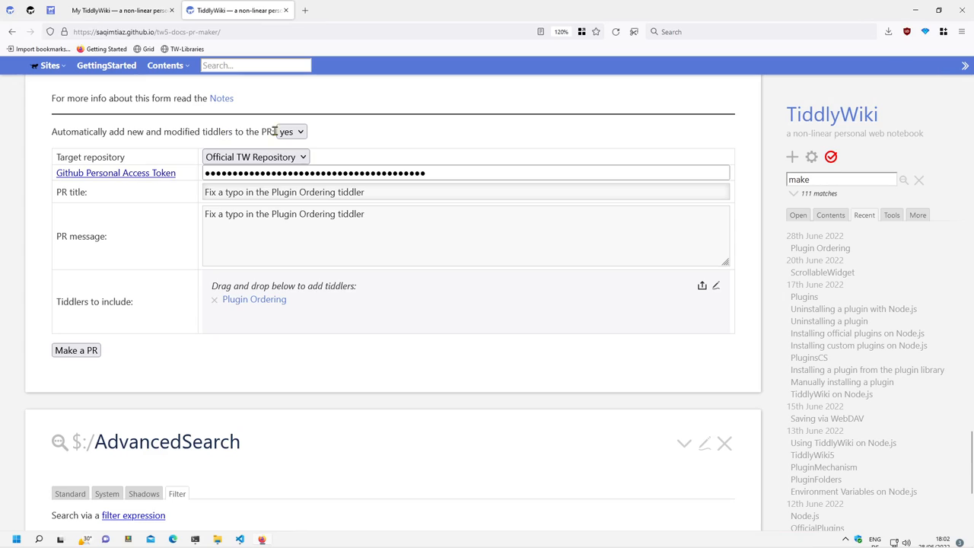
{"action": "mouse_move", "coordinate": [137, 377]}
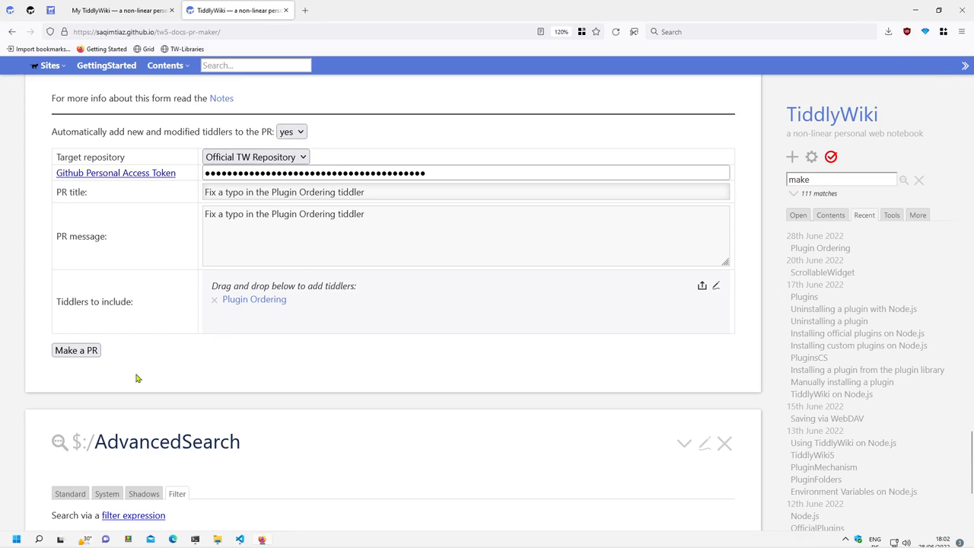
{"action": "scroll", "scroll_direction": "down", "scroll_amount": 3}
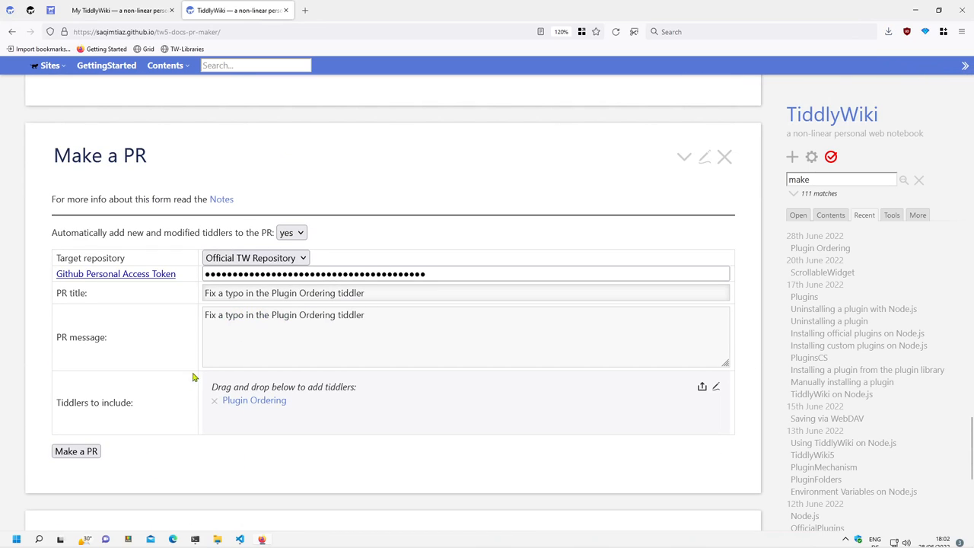
{"action": "mouse_move", "coordinate": [180, 466]}
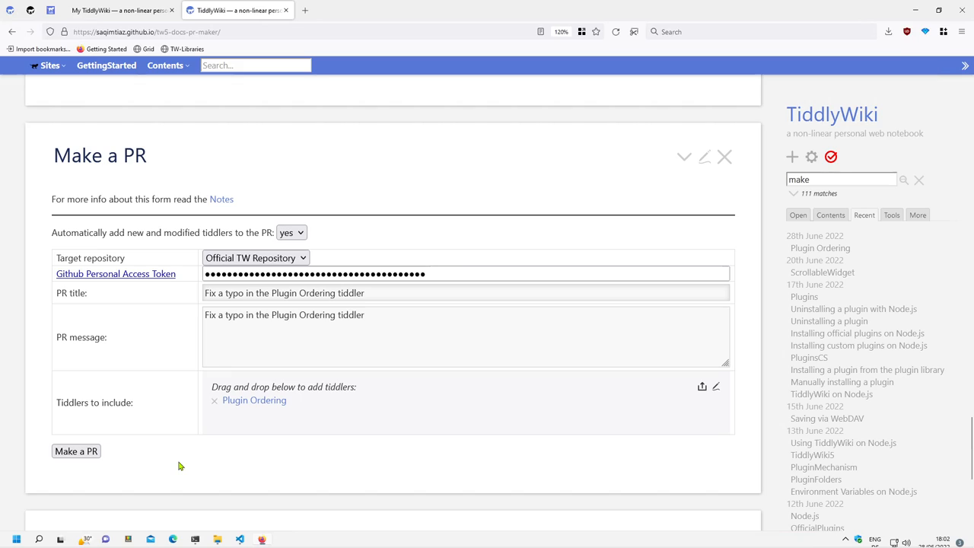
{"action": "left_click", "coordinate": [76, 451]}
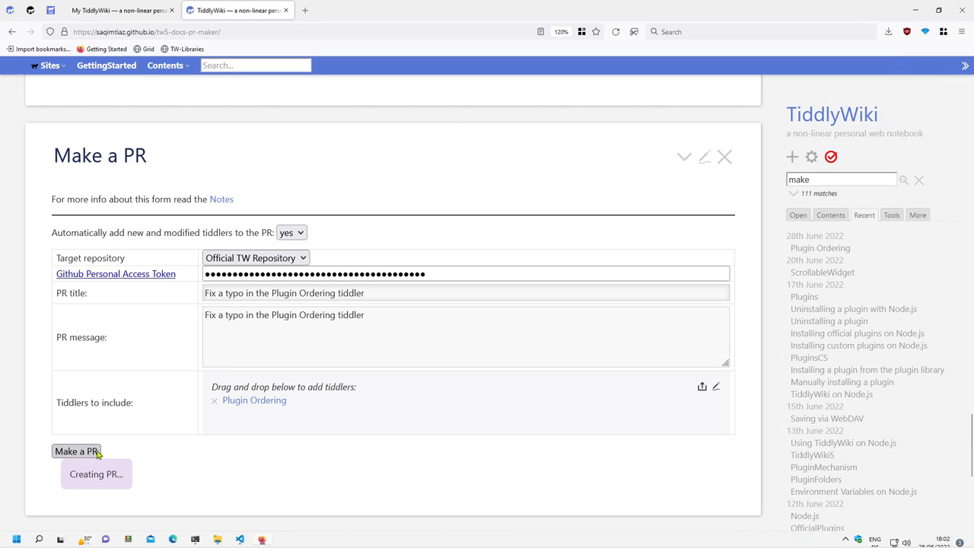
{"action": "mouse_move", "coordinate": [268, 475]}
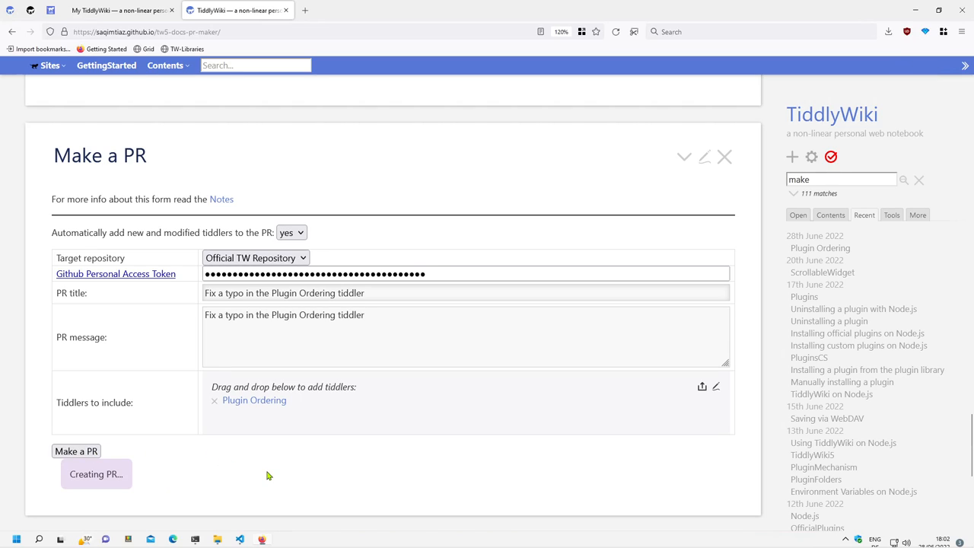
{"action": "mouse_move", "coordinate": [434, 426]}
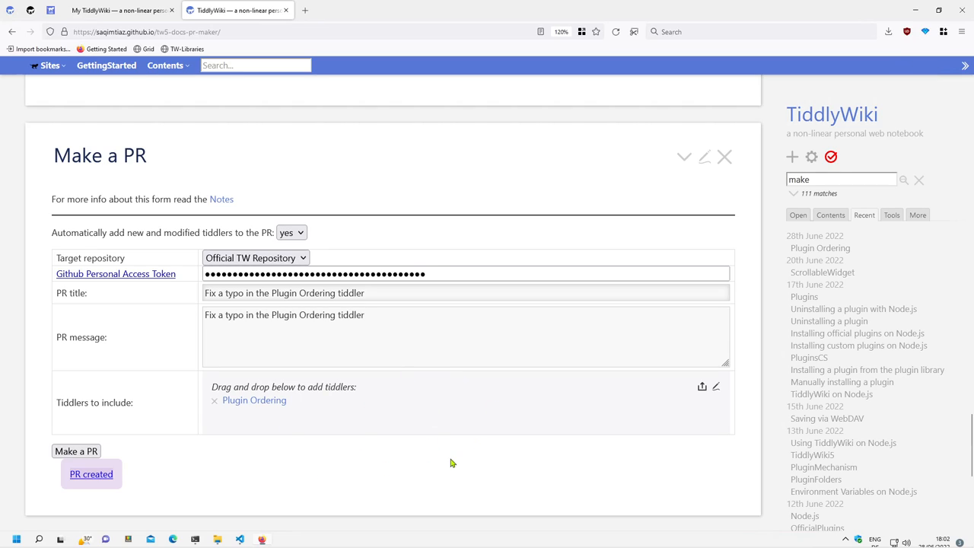
{"action": "mouse_move", "coordinate": [351, 472]}
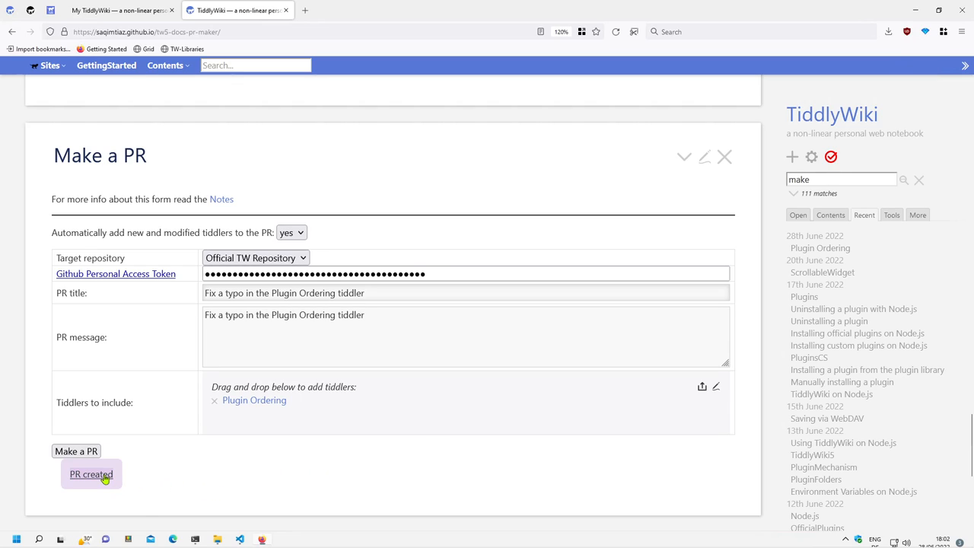
{"action": "left_click", "coordinate": [91, 476]}
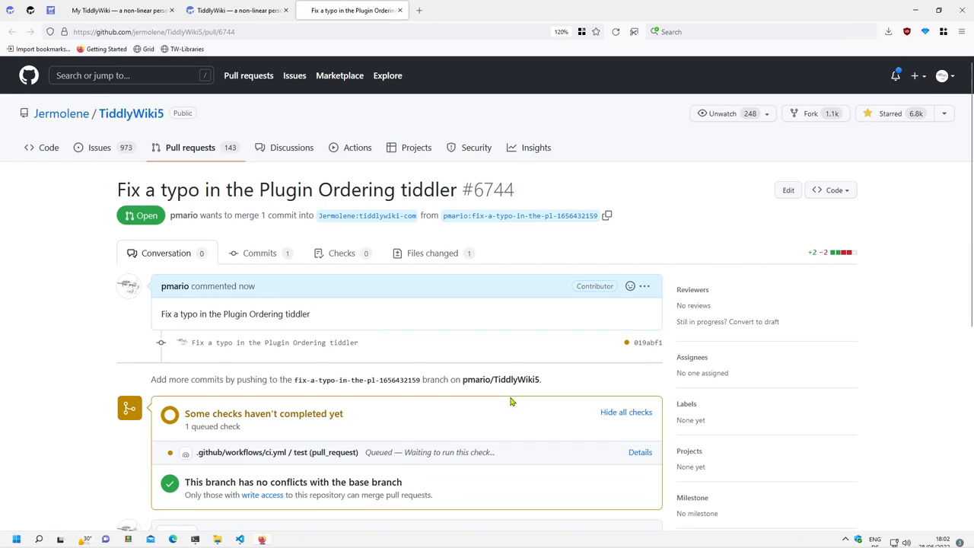
{"action": "mouse_move", "coordinate": [373, 173]}
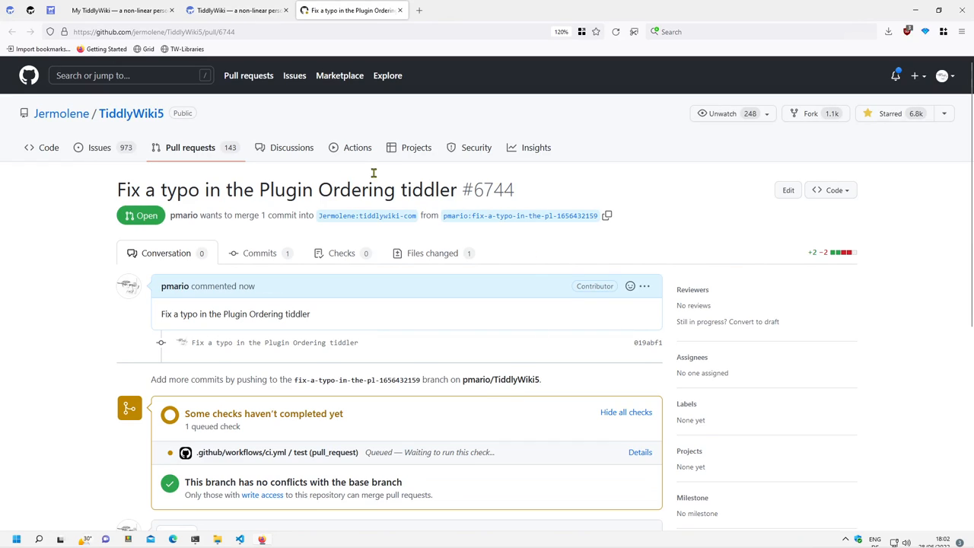
{"action": "left_click", "coordinate": [432, 253]}
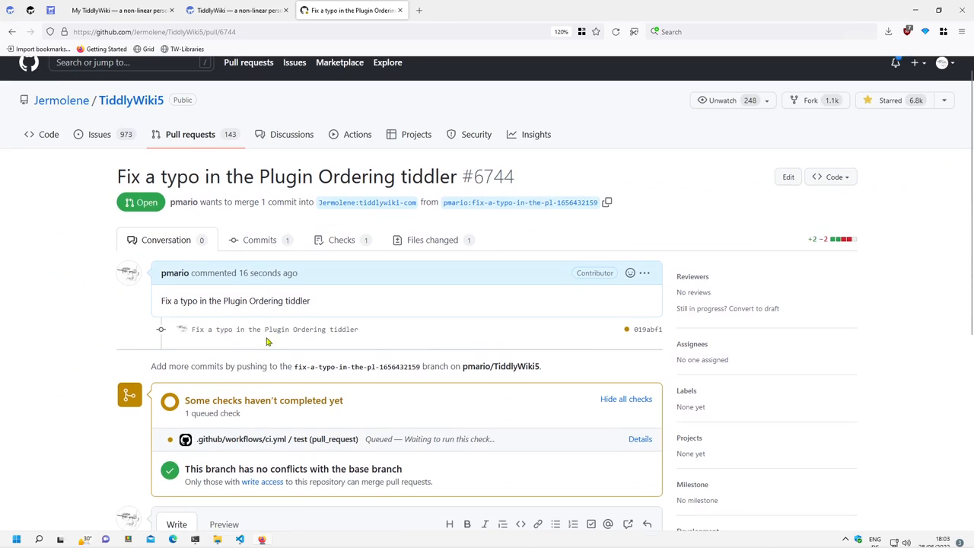
{"action": "scroll", "scroll_direction": "down", "scroll_amount": 3}
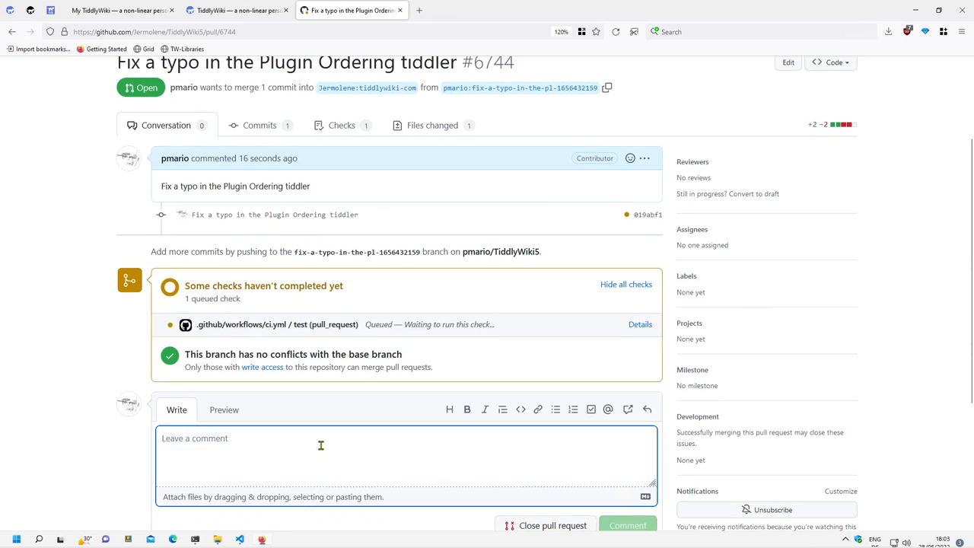
{"action": "type", "text": "@jer"}
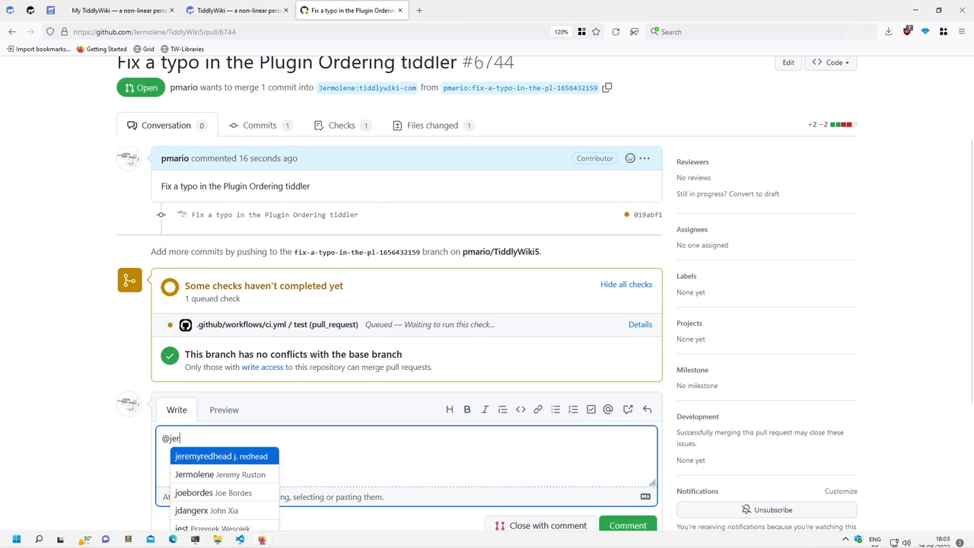
{"action": "left_click", "coordinate": [219, 475]}
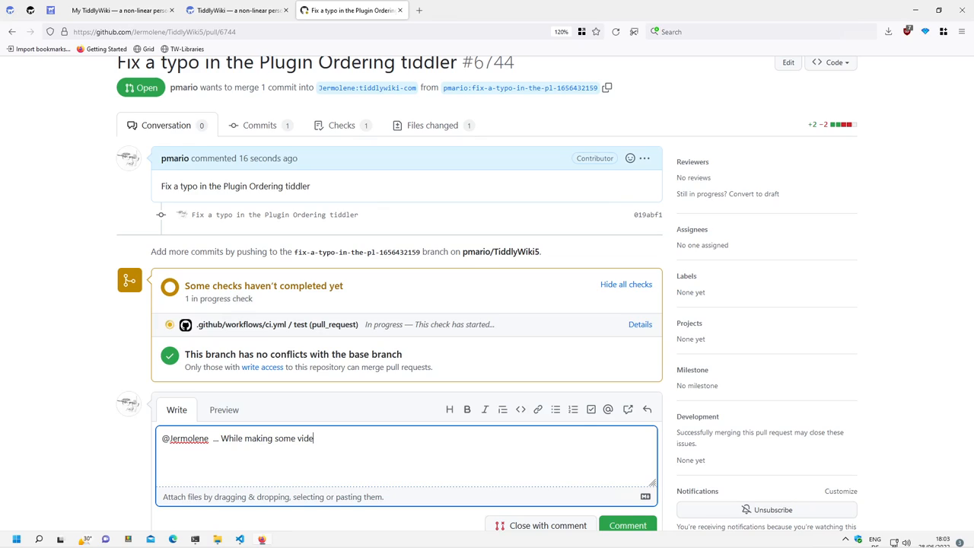
Post the comment 'While making some videos I did see a typo'
{"action": "type", "text": "os I did see"}
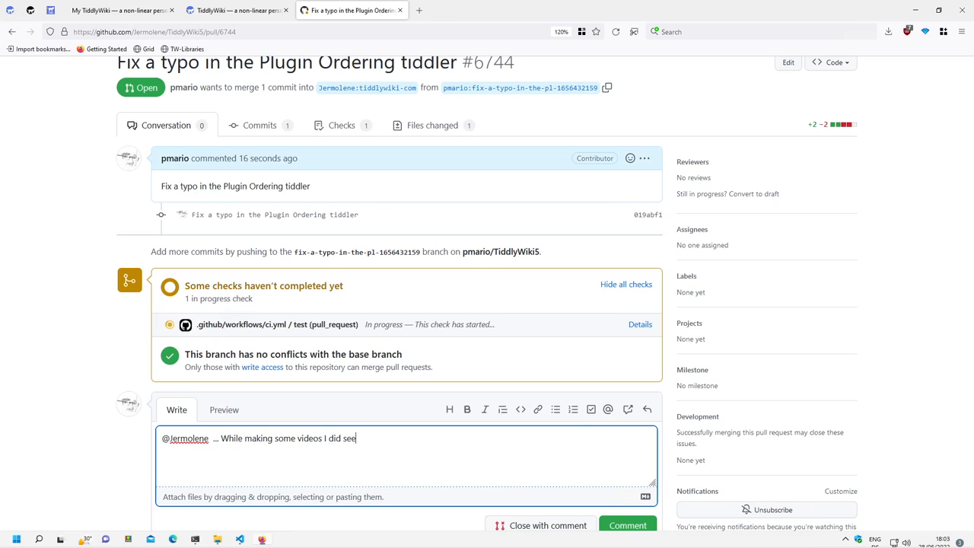
{"action": "type", "text": "a typo"}
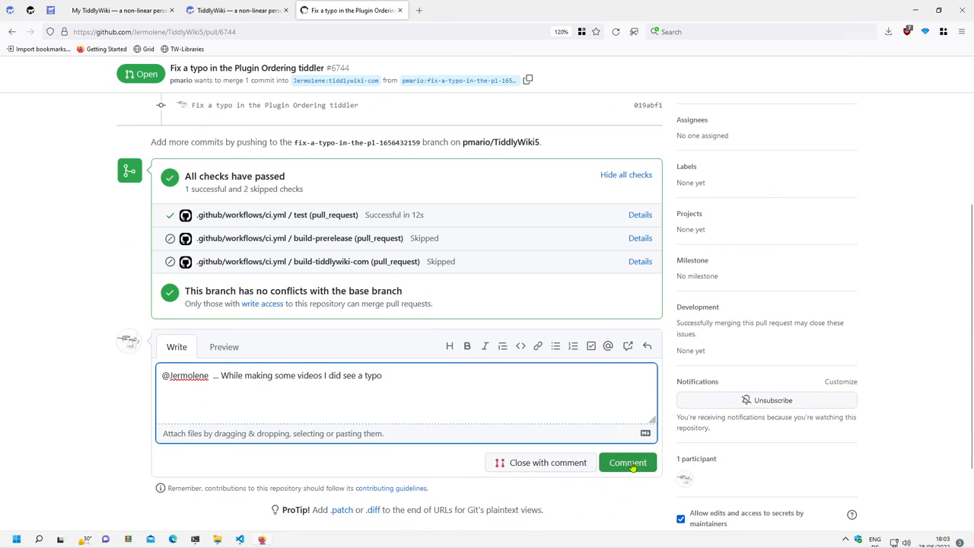
{"action": "left_click", "coordinate": [627, 463]}
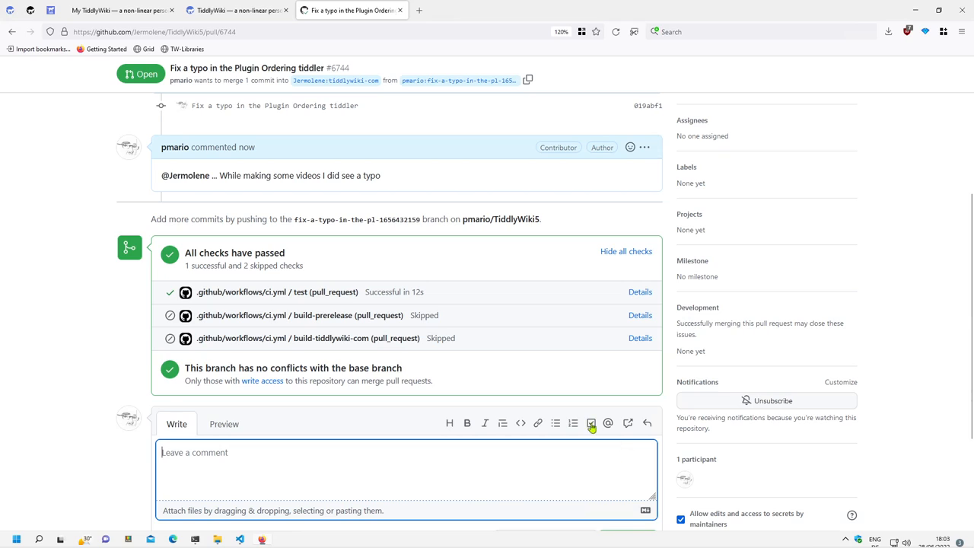
{"action": "scroll", "scroll_direction": "up", "scroll_amount": 3}
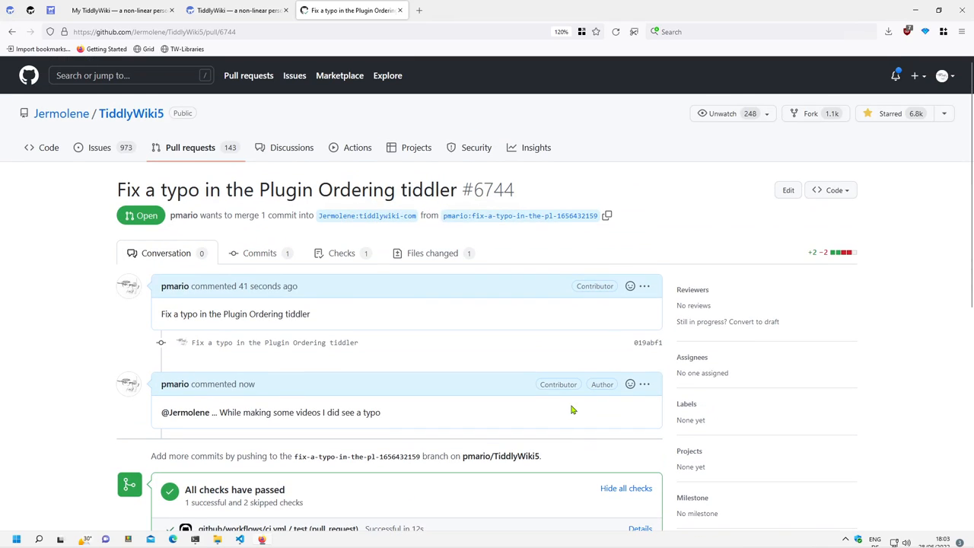
{"action": "mouse_move", "coordinate": [523, 393]}
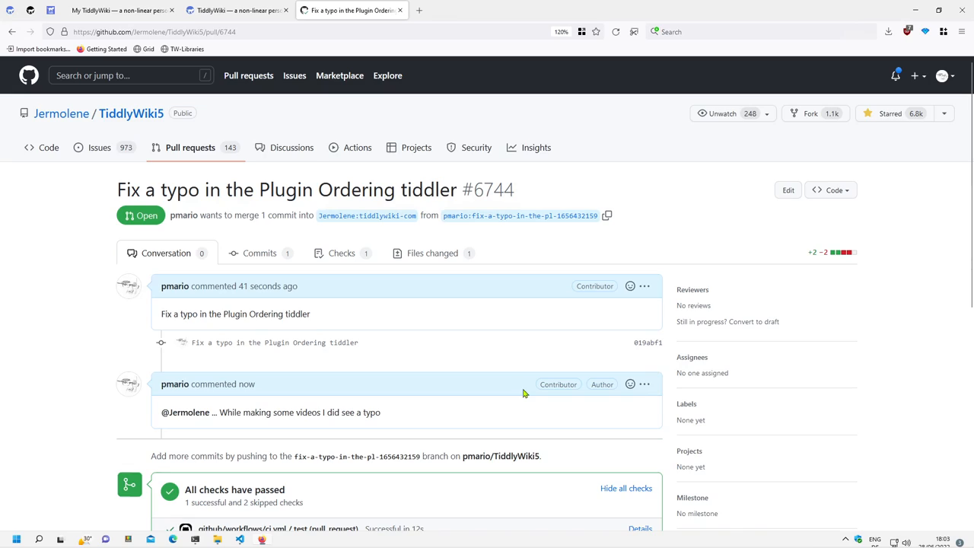
{"action": "mouse_move", "coordinate": [448, 356]}
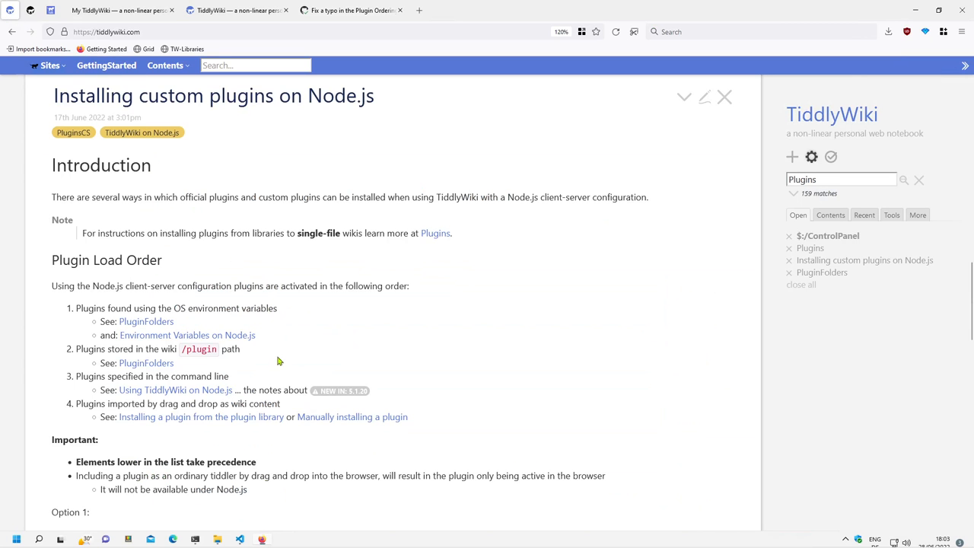
Mark 'Plugins specified in the command line' in the Node.js plugins load order list
{"action": "left_click_drag", "start_coordinate": [82, 376], "coordinate": [201, 376]}
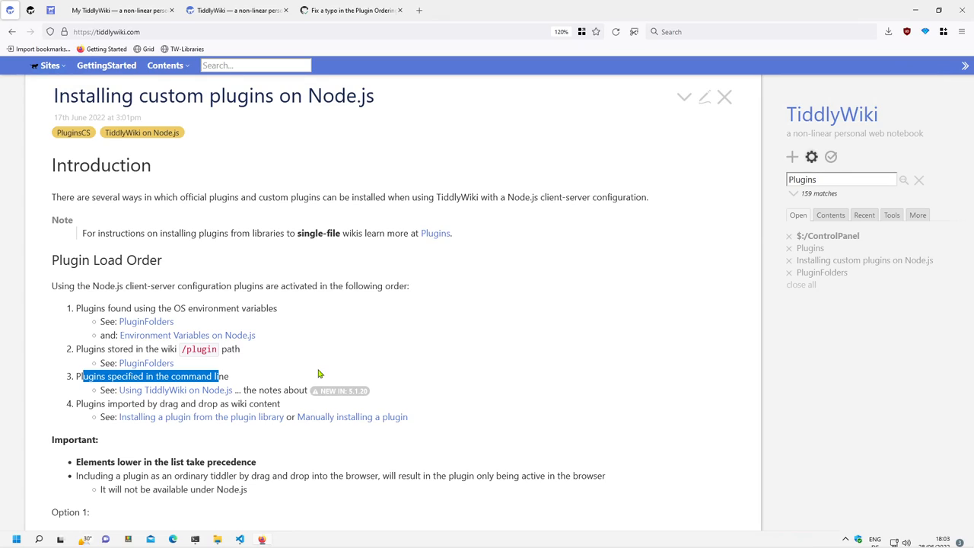
{"action": "mouse_move", "coordinate": [320, 356]}
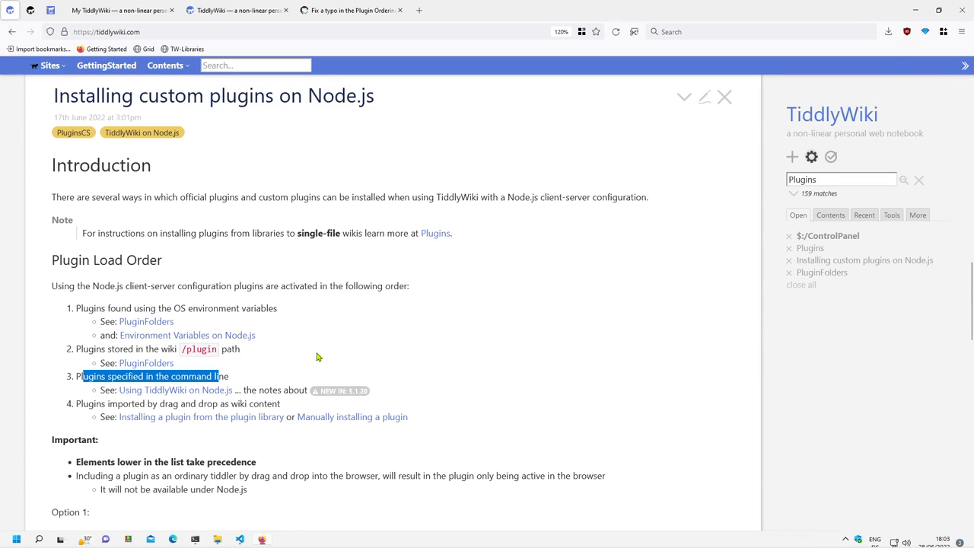